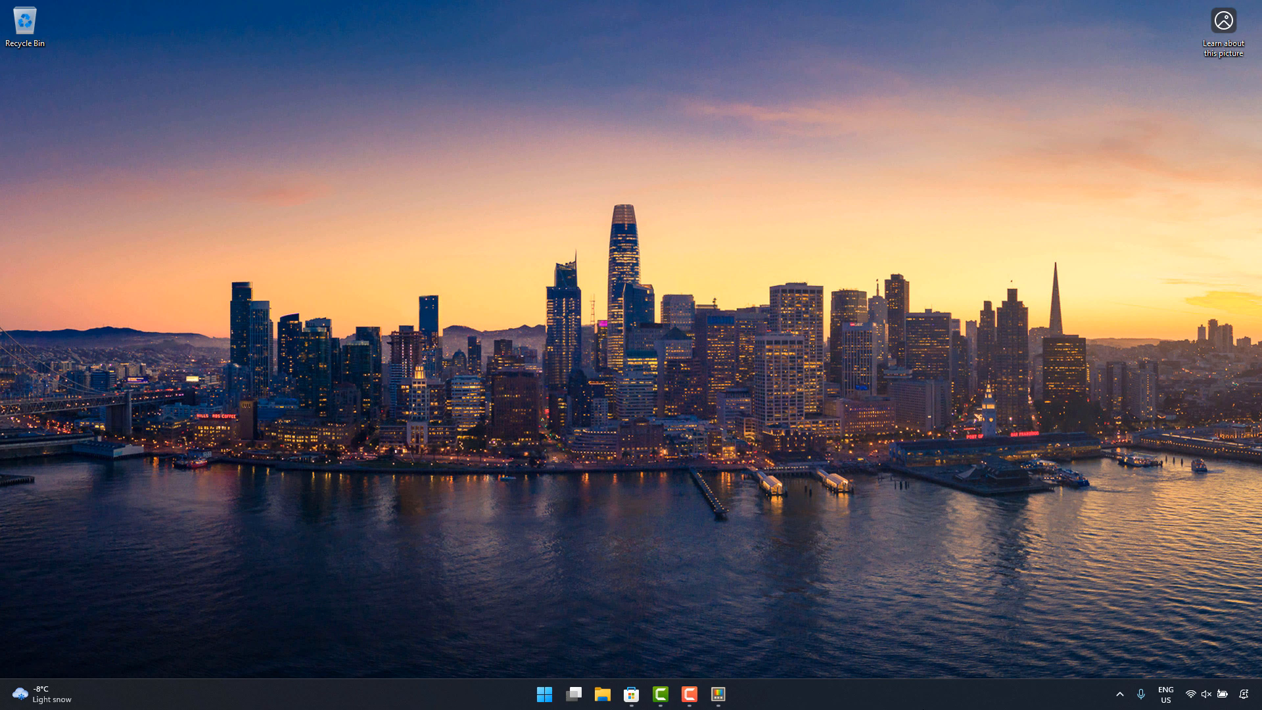
# - Open the Microsoft Store from the taskbar to find PowerToys
pyautogui.click(631, 694)
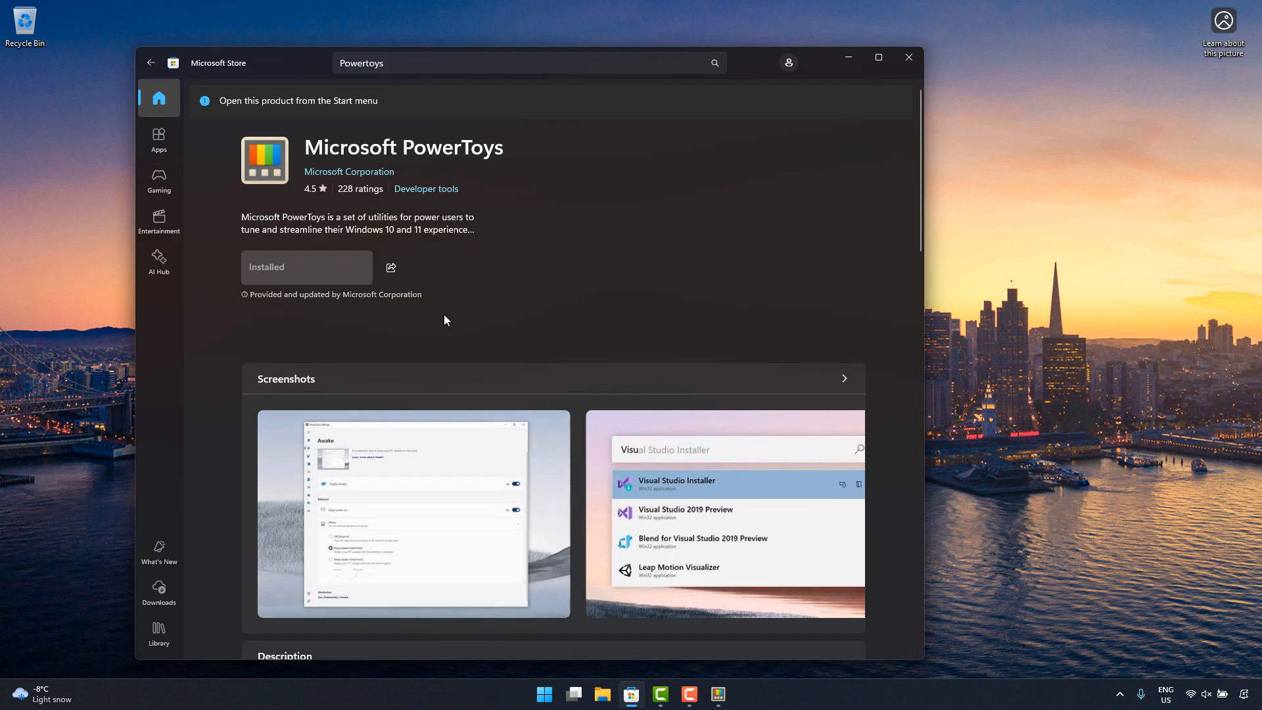
pyautogui.moveTo(811, 671)
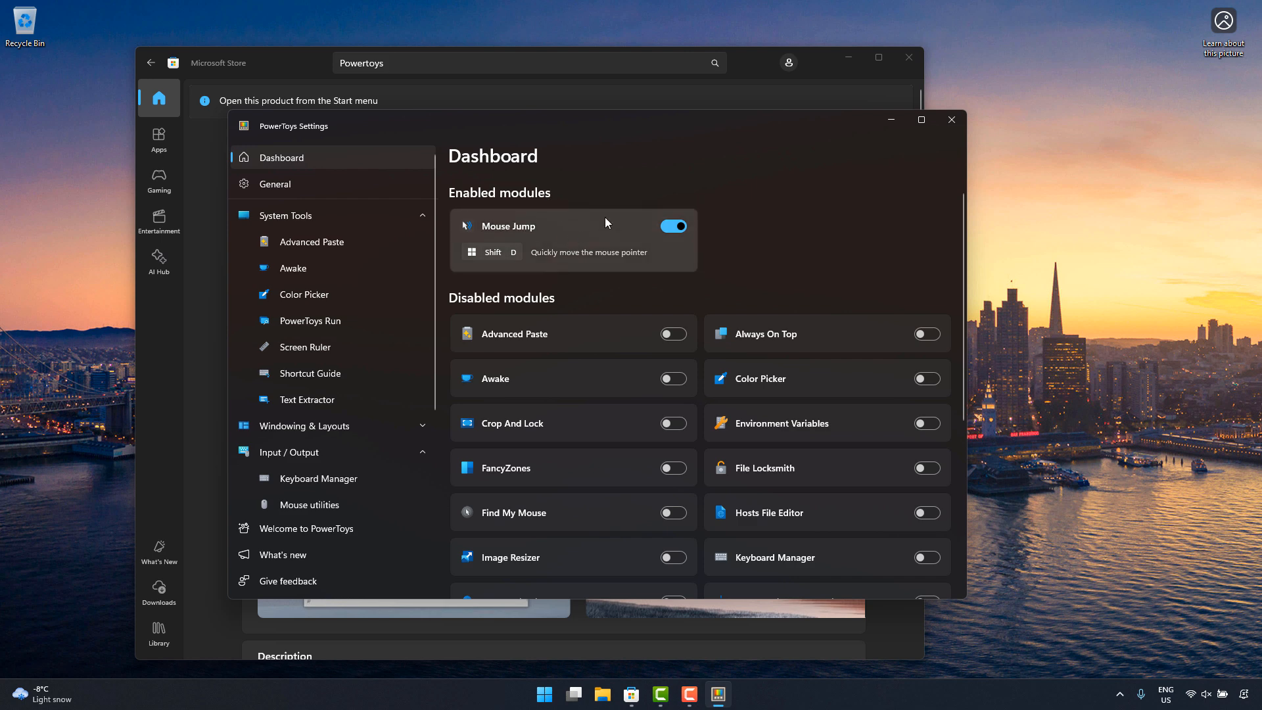
pyautogui.moveTo(553, 230)
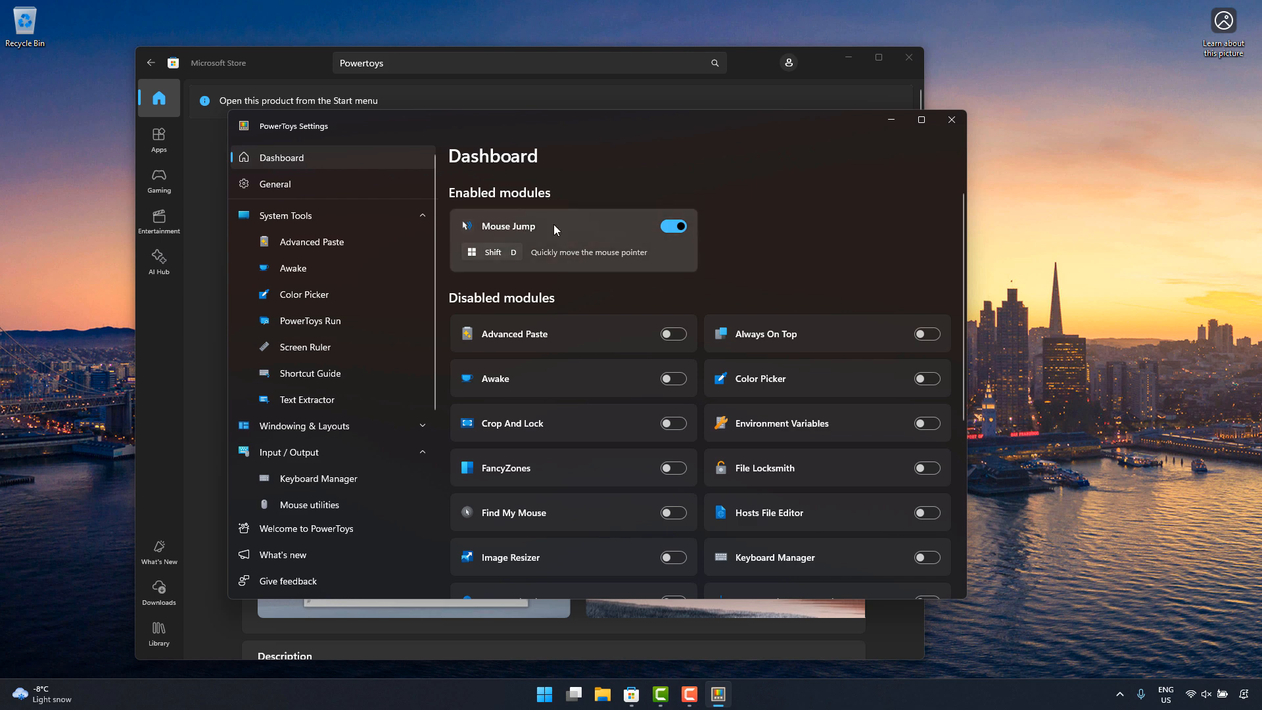
pyautogui.moveTo(594, 227)
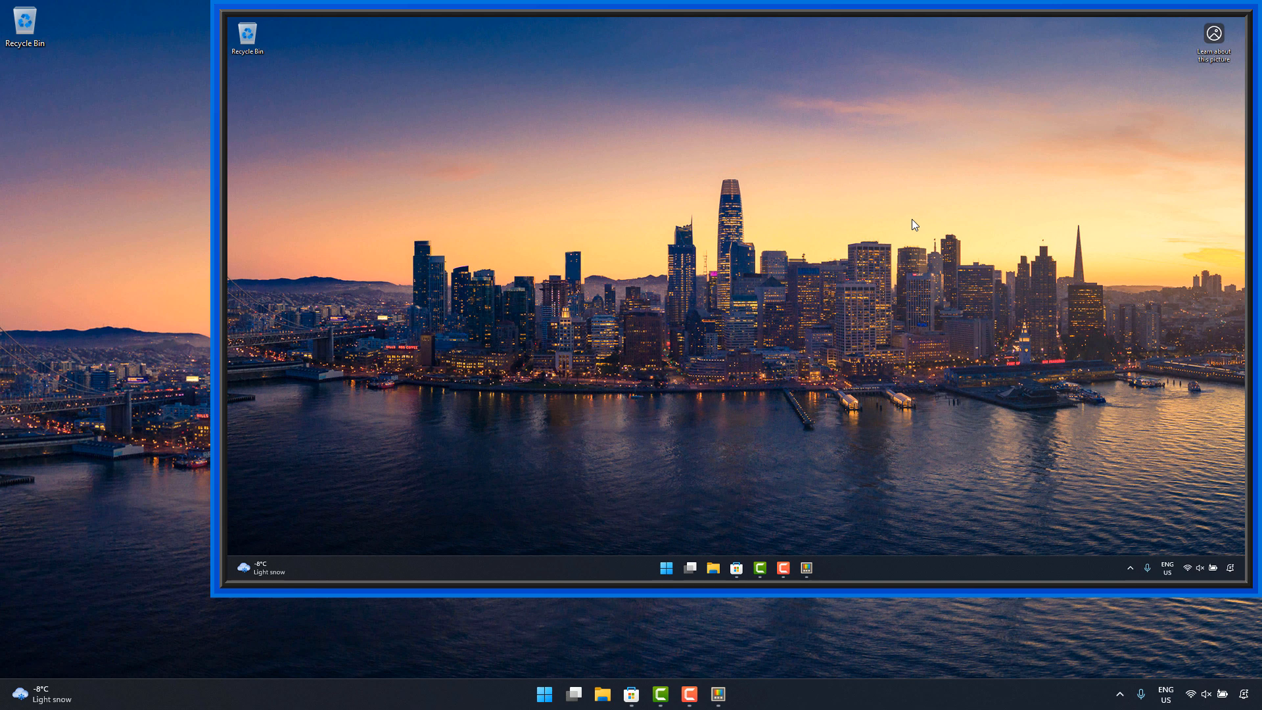
pyautogui.moveTo(512, 148)
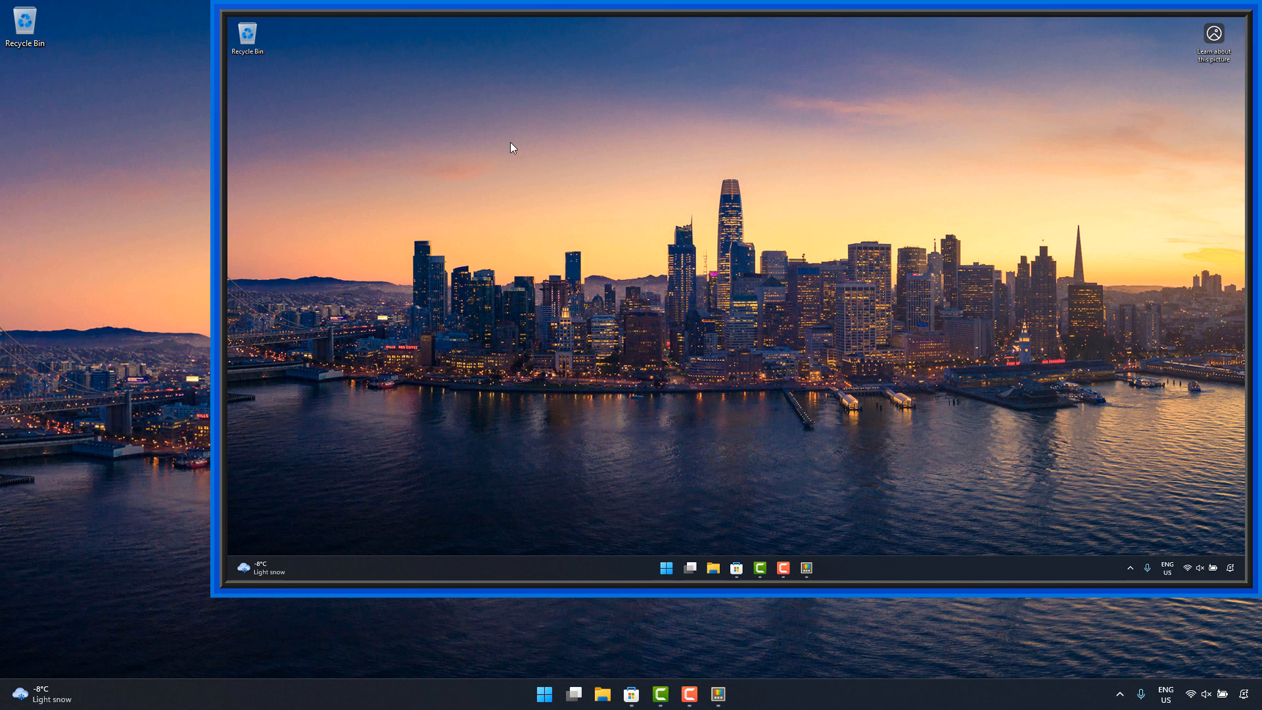
pyautogui.moveTo(298, 46)
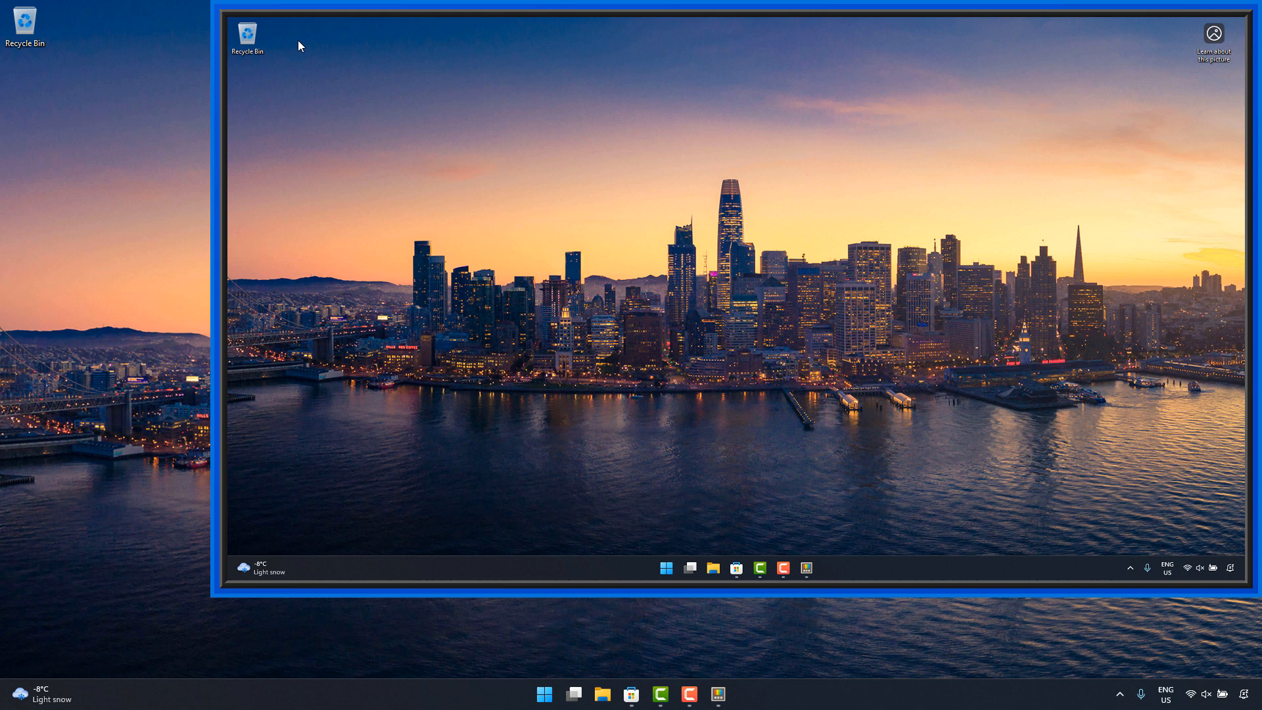
pyautogui.moveTo(282, 58)
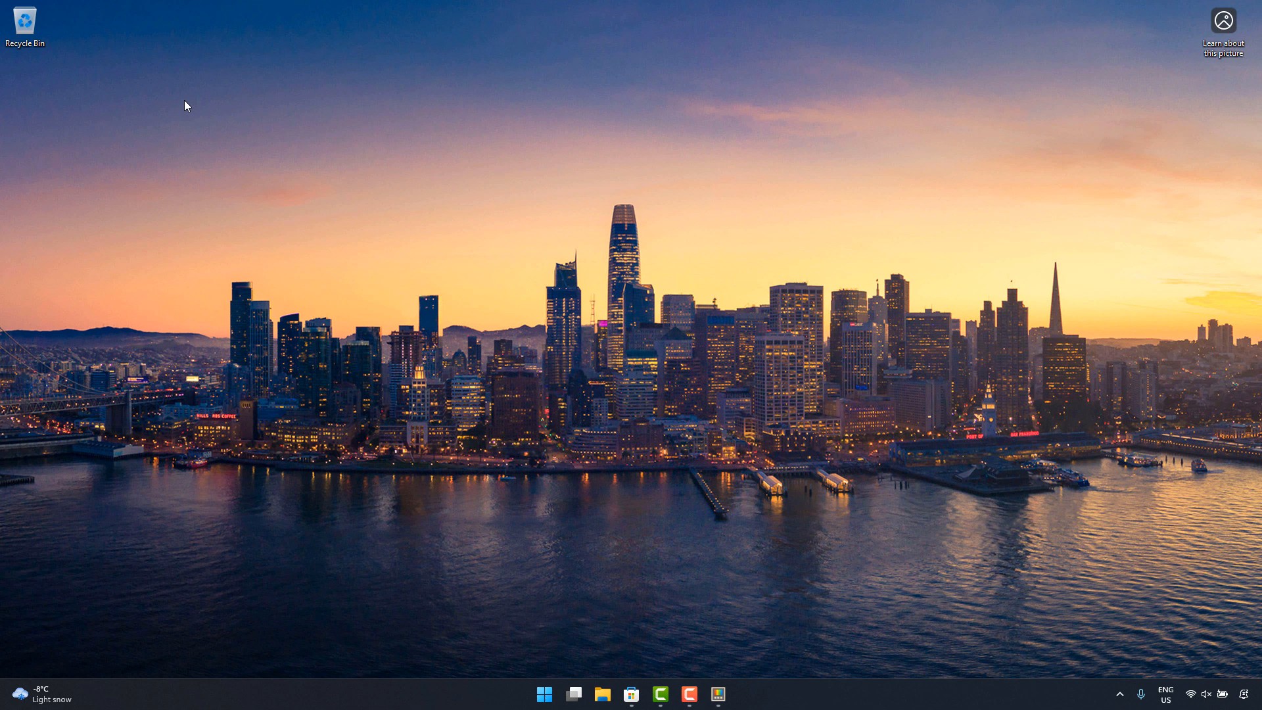
pyautogui.moveTo(220, 132)
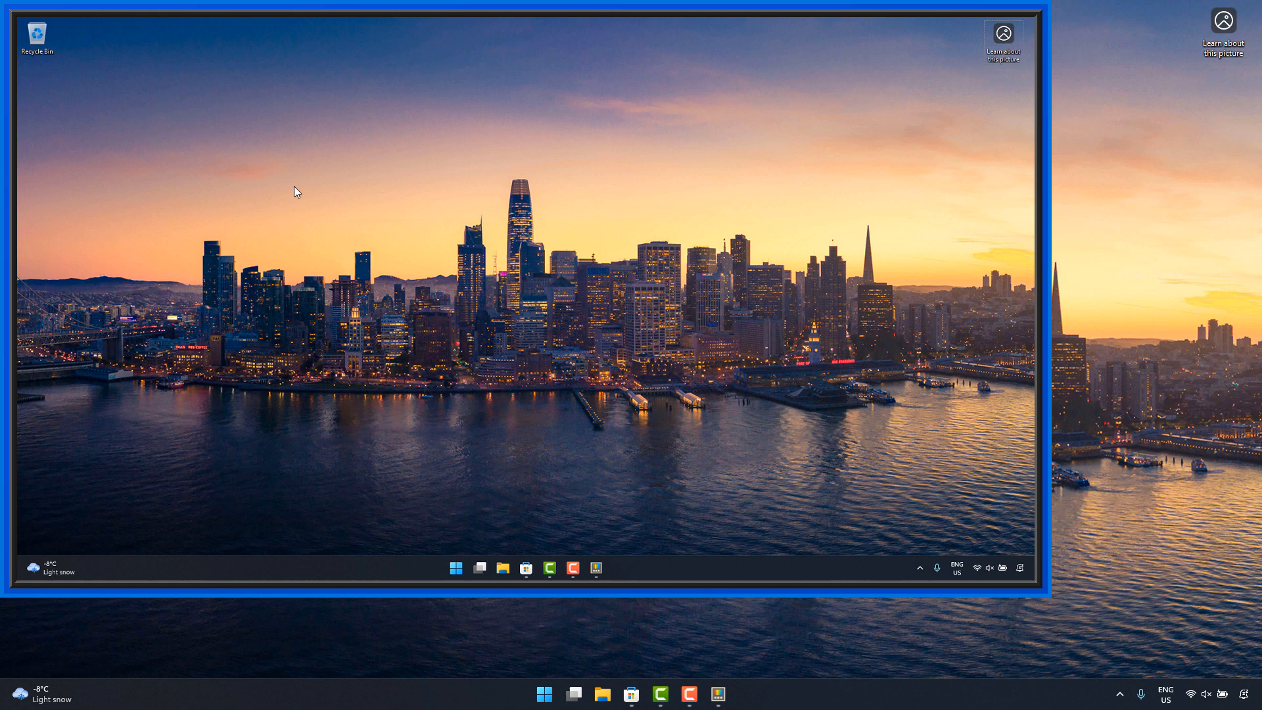
pyautogui.moveTo(721, 618)
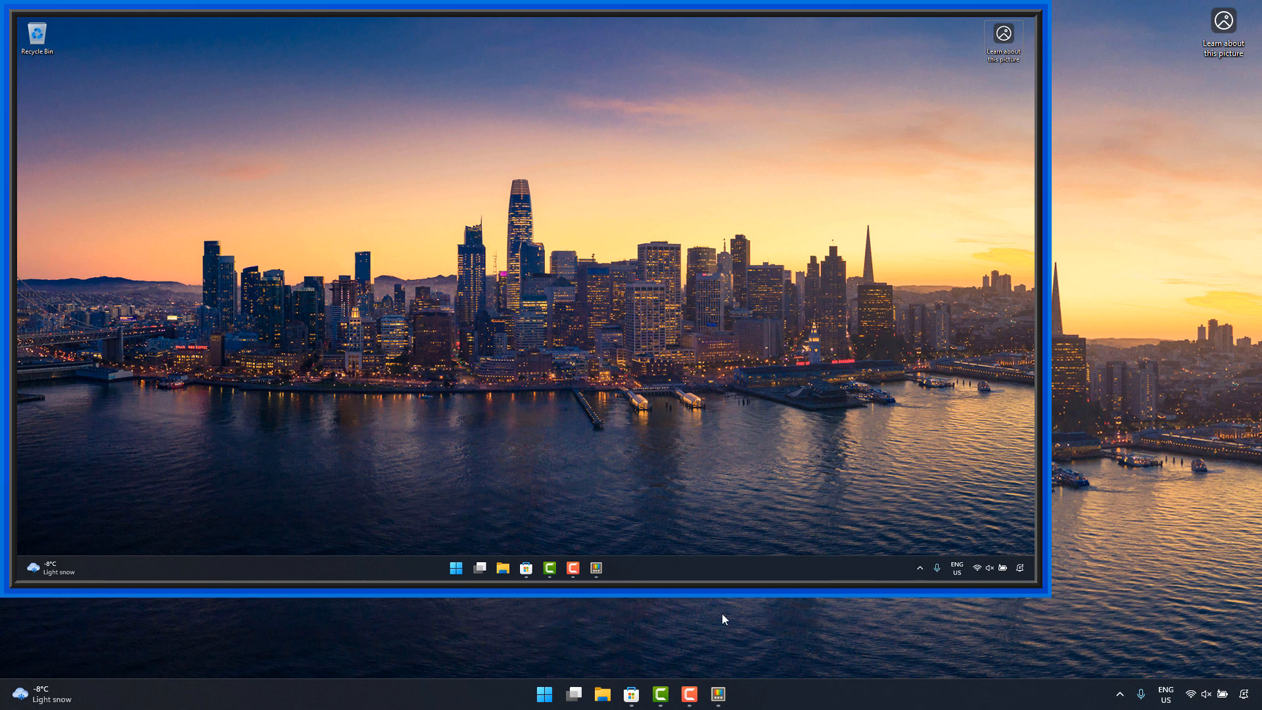
# - Return to PowerToys Settings and scroll the Mouse utilities page to Mouse Jump
pyautogui.click(717, 693)
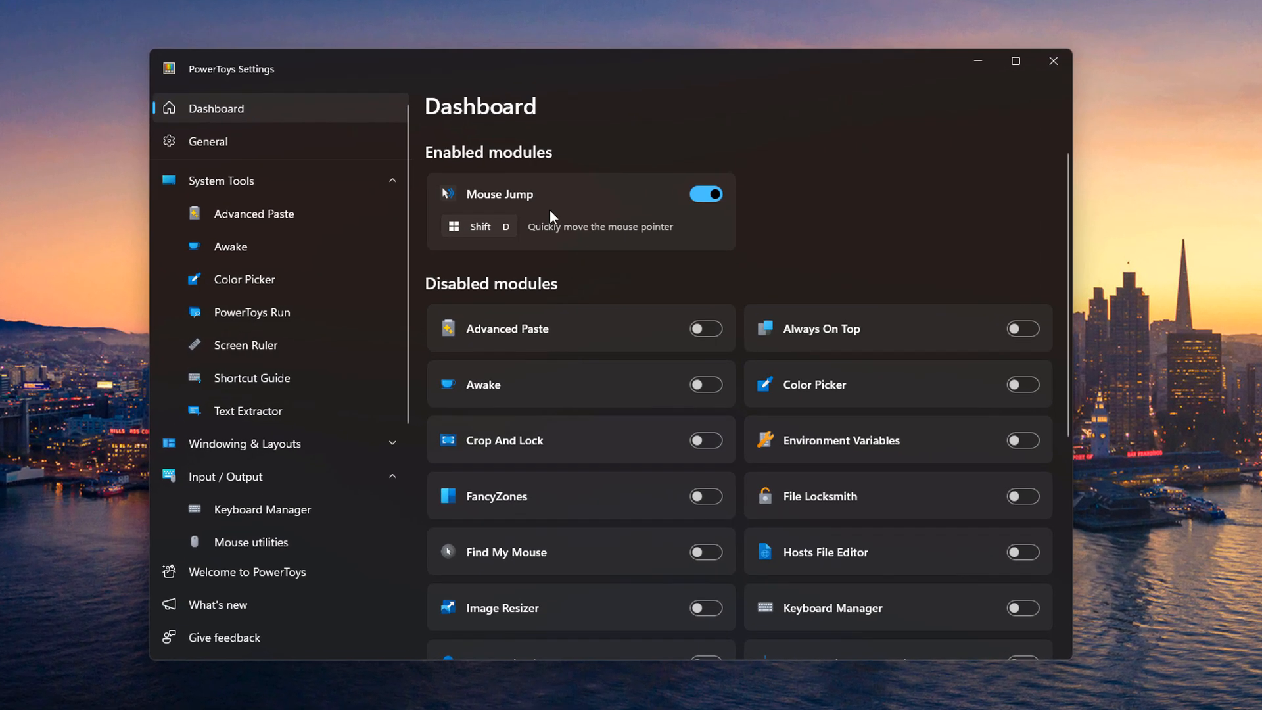
pyautogui.click(251, 541)
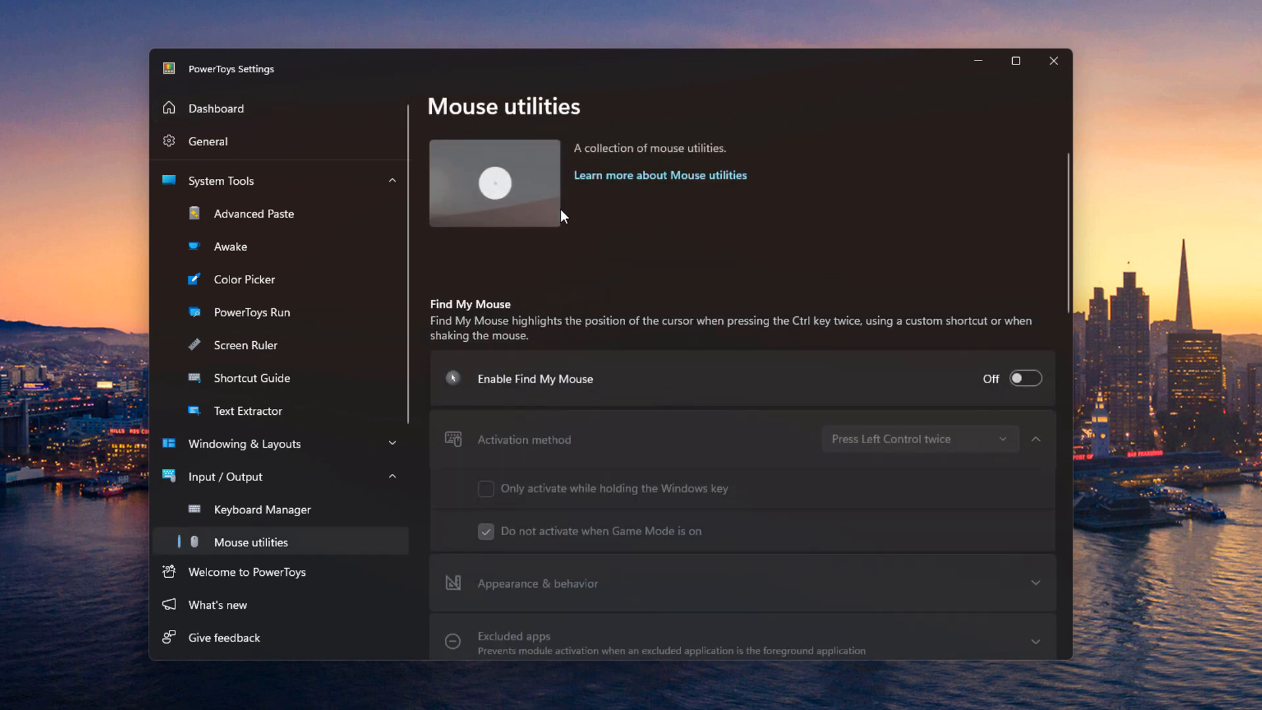
pyautogui.scroll(-3)
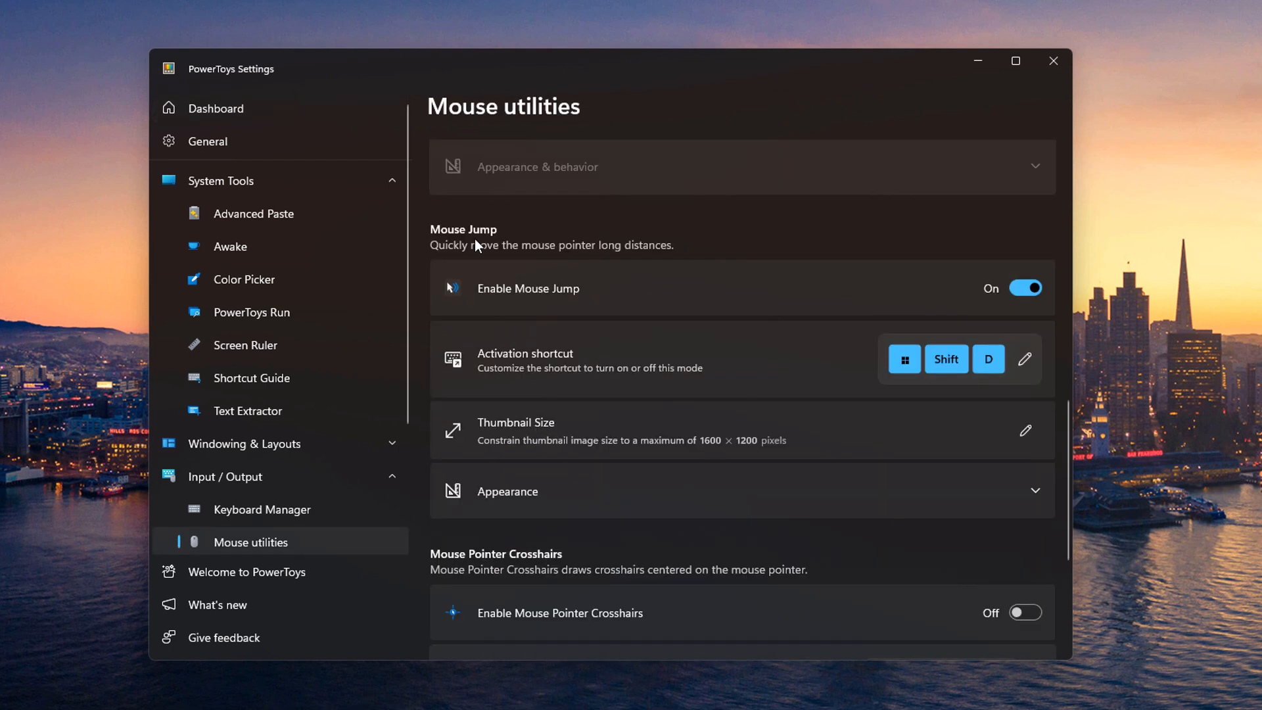
pyautogui.moveTo(1064, 373)
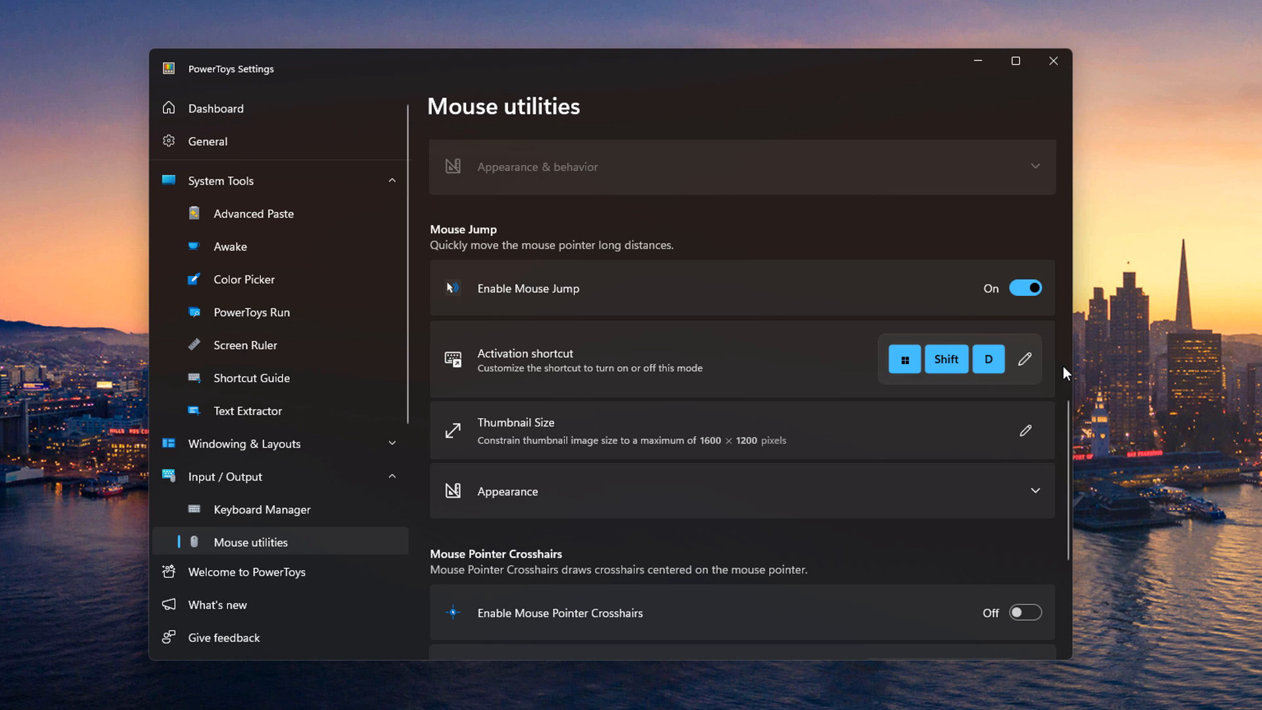
pyautogui.moveTo(846, 435)
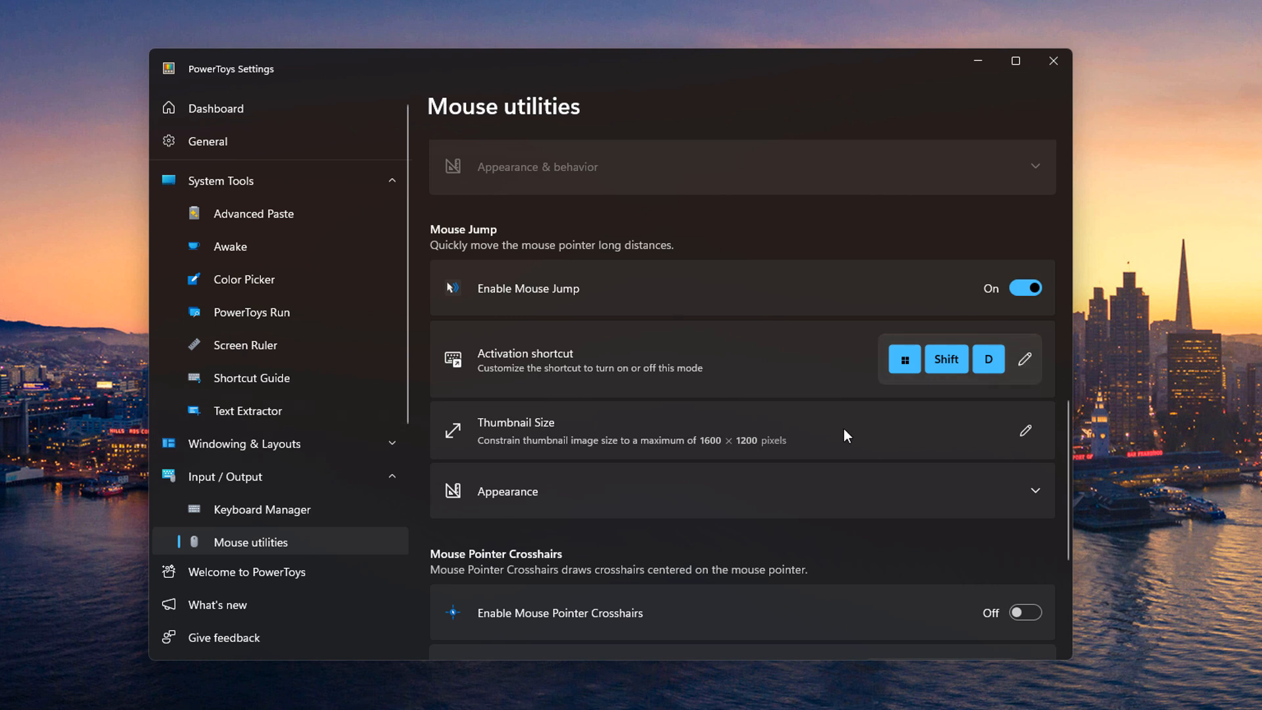
# - Open Mouse Jump's thumbnail size editor showing 1600 width and 1200 height
pyautogui.click(1024, 430)
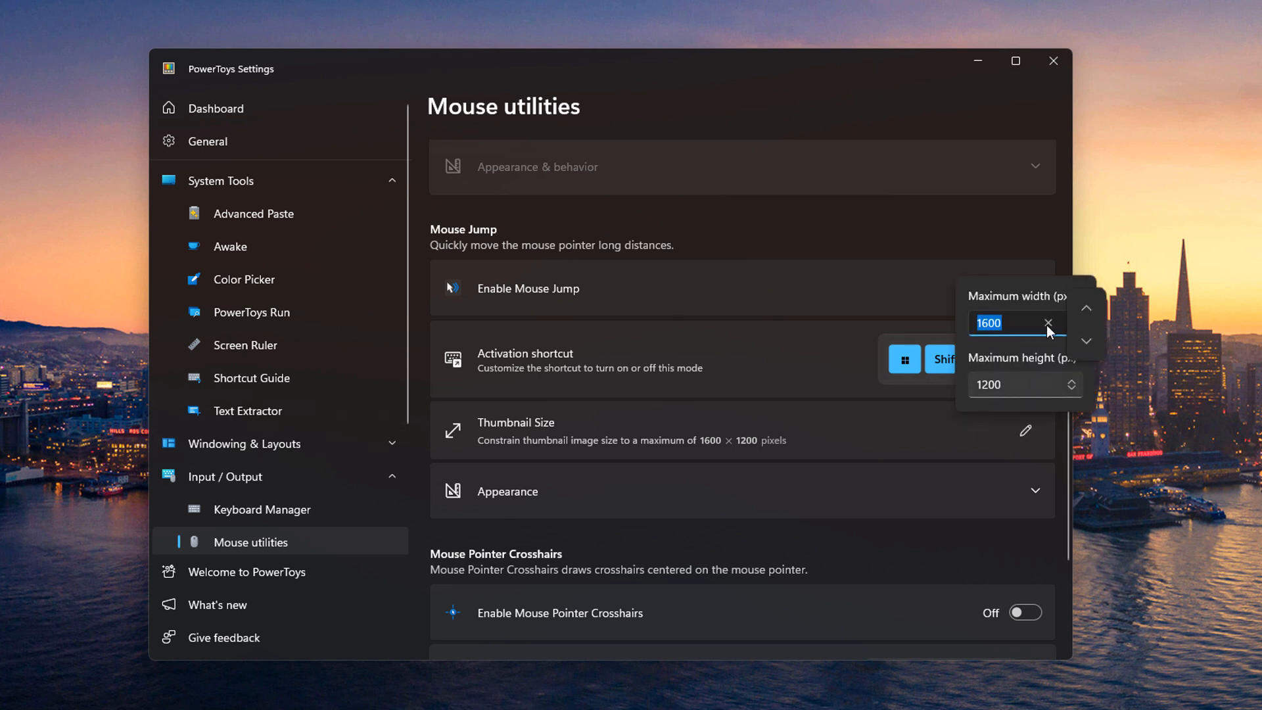
pyautogui.moveTo(996, 373)
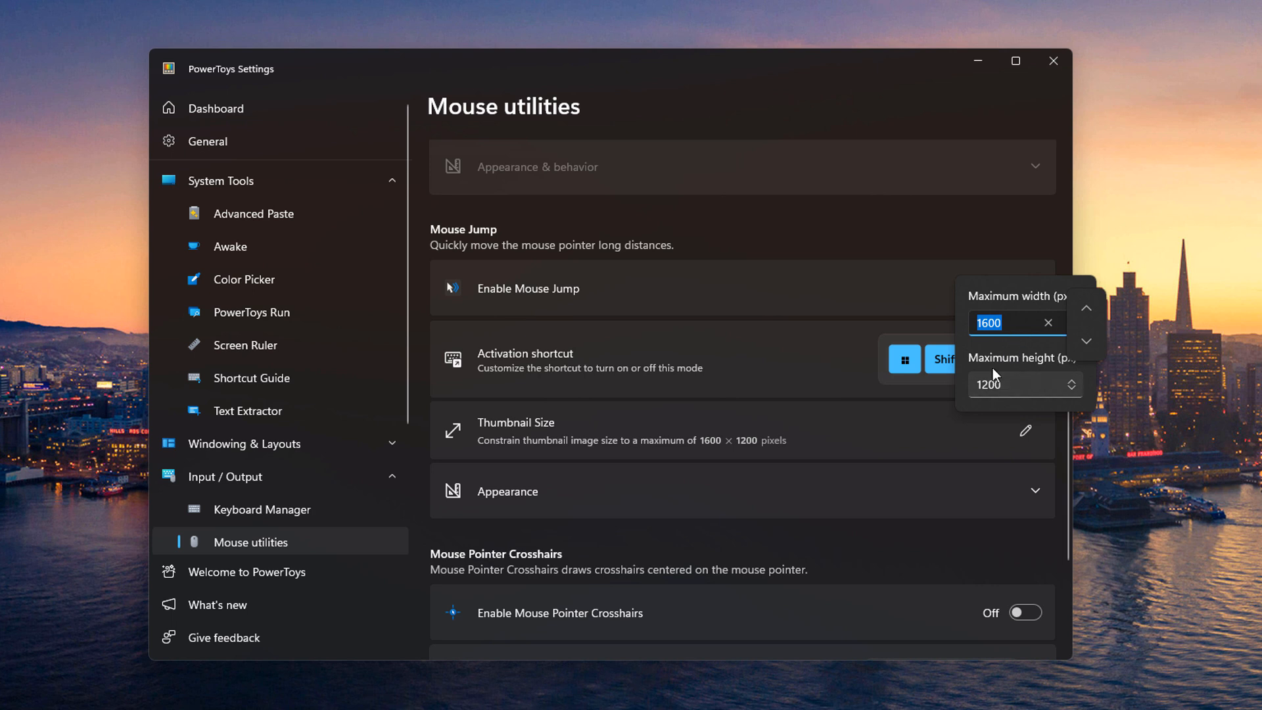
pyautogui.moveTo(1010, 387)
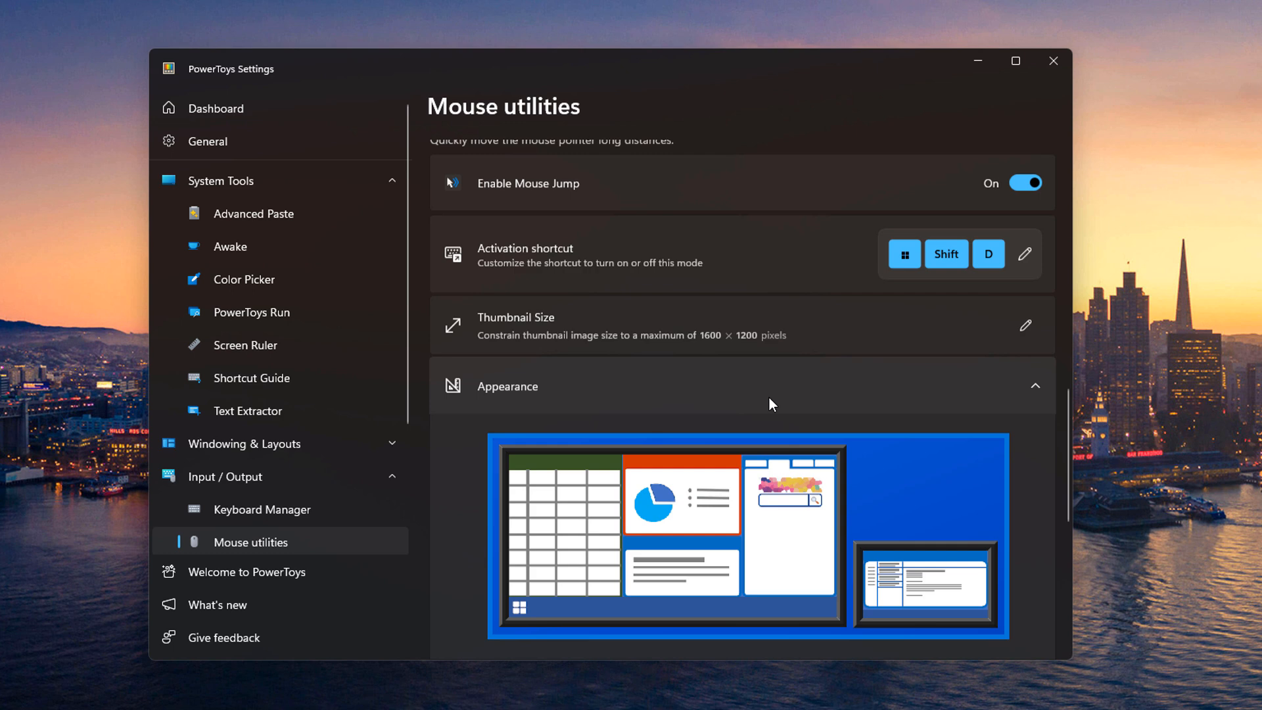
pyautogui.scroll(-3)
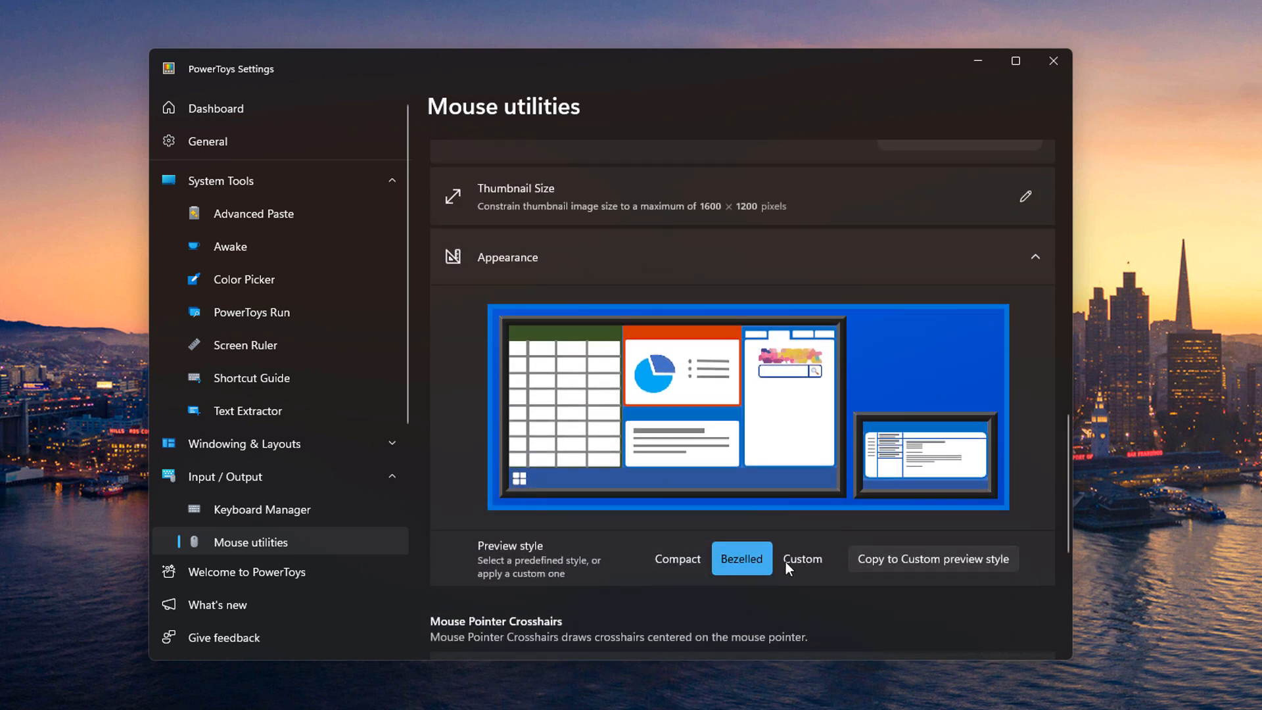
pyautogui.click(677, 558)
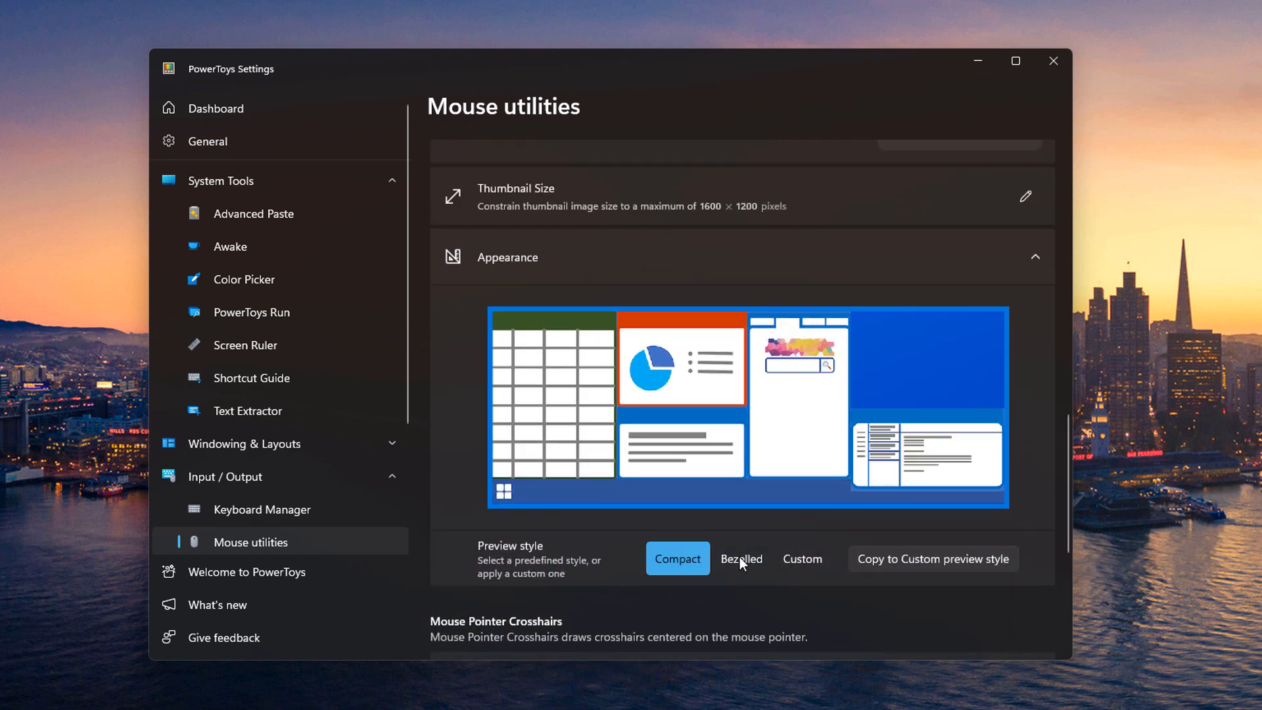
pyautogui.click(740, 559)
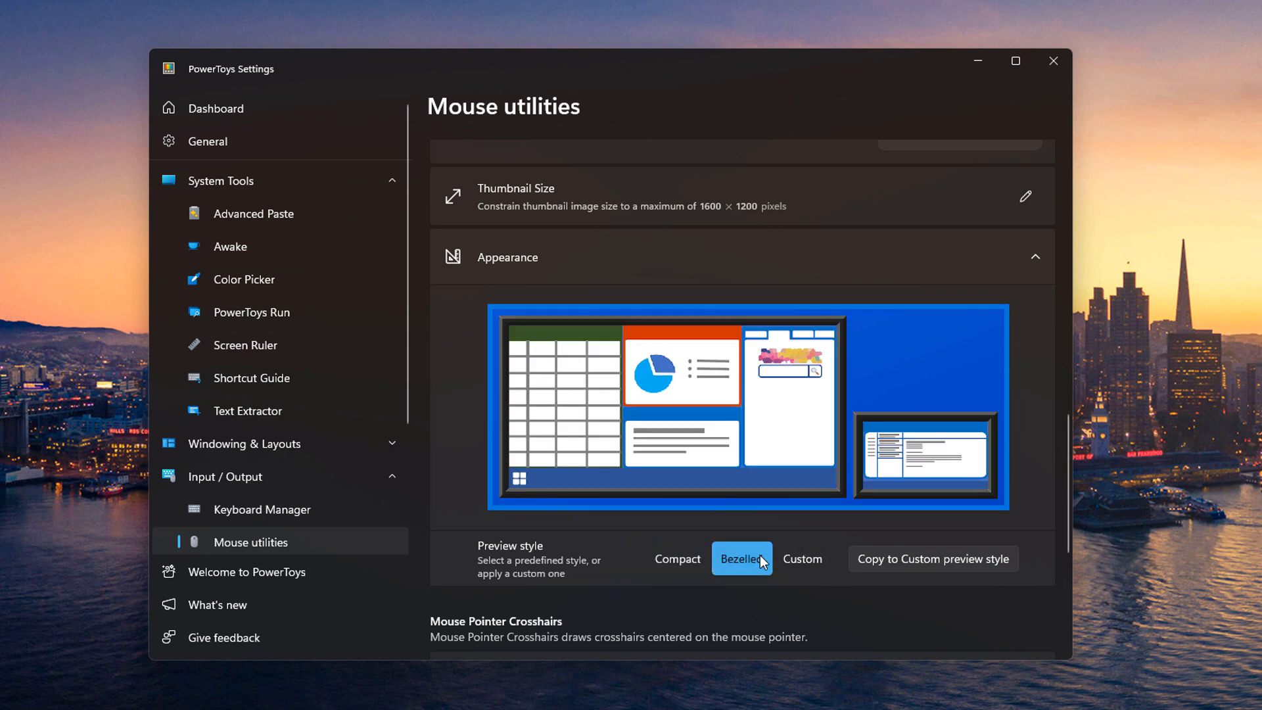